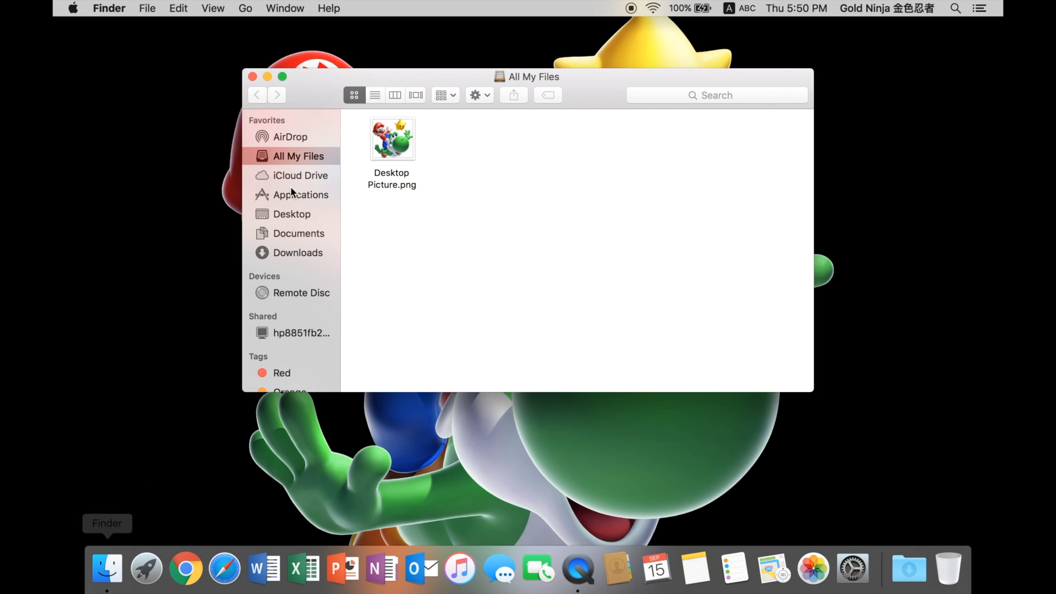
- Show the Documents folder containing the Gold Ninja 金色忍者 folder
{"action": "left_click", "coordinate": [283, 76]}
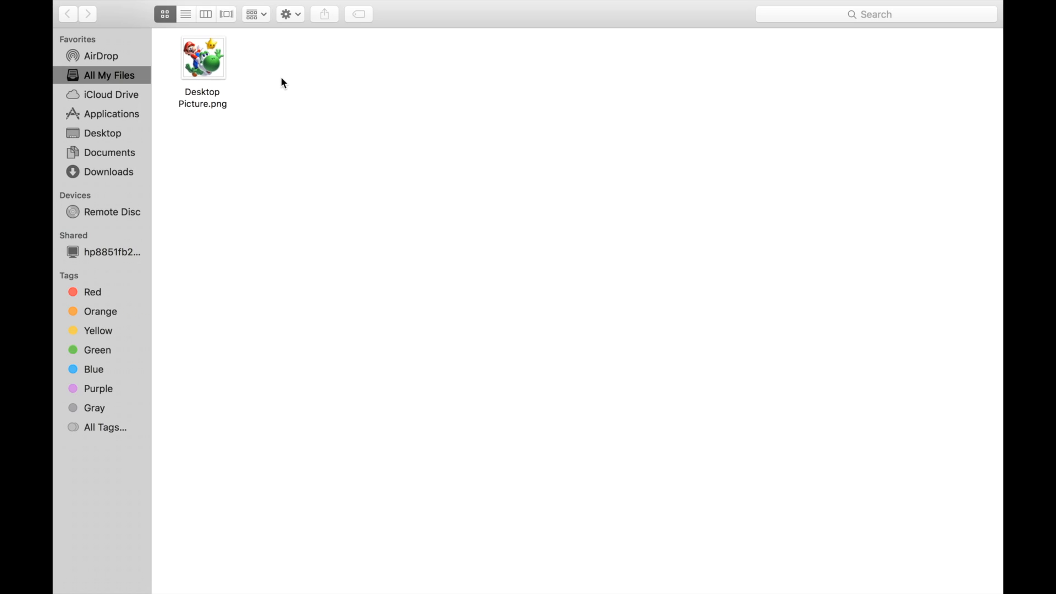
{"action": "left_click", "coordinate": [109, 152]}
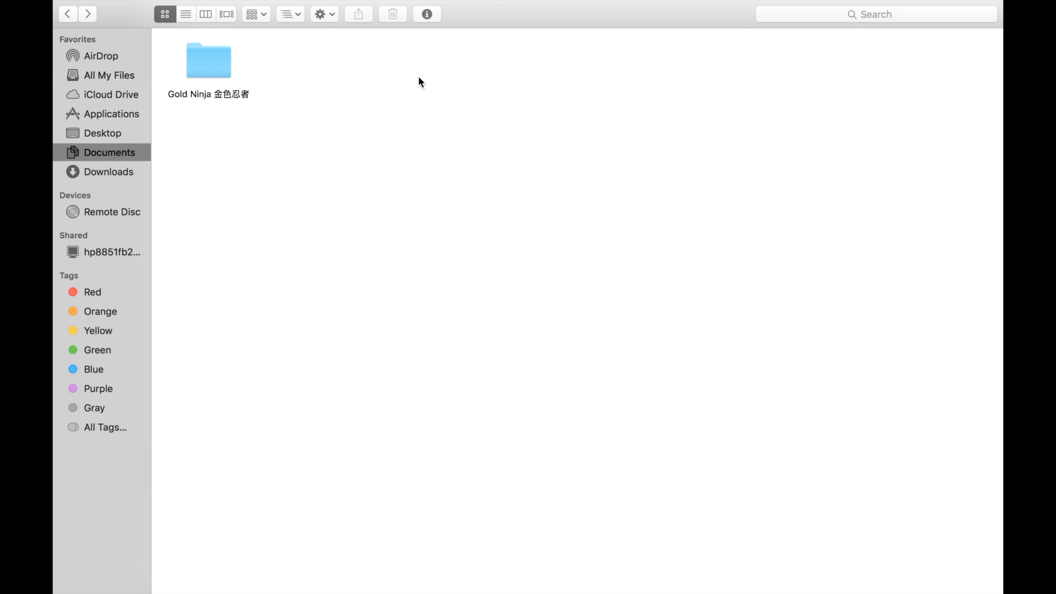
- Paste the Mario and Yoshi picture as the Gold Ninja folder's icon via Get Info, then go to Applications
{"action": "left_click", "coordinate": [208, 60]}
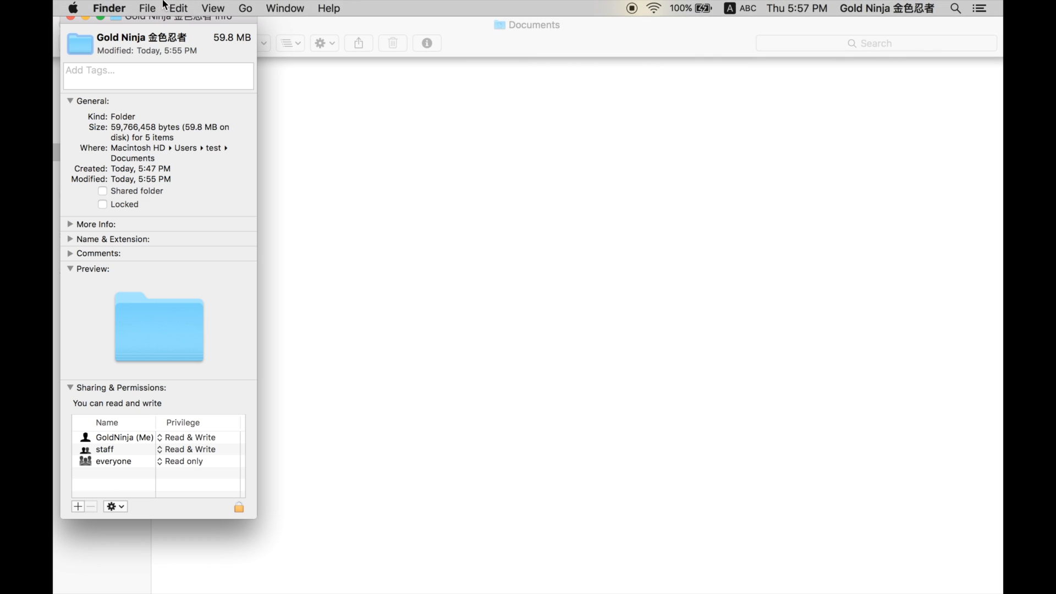
{"action": "left_click", "coordinate": [179, 8]}
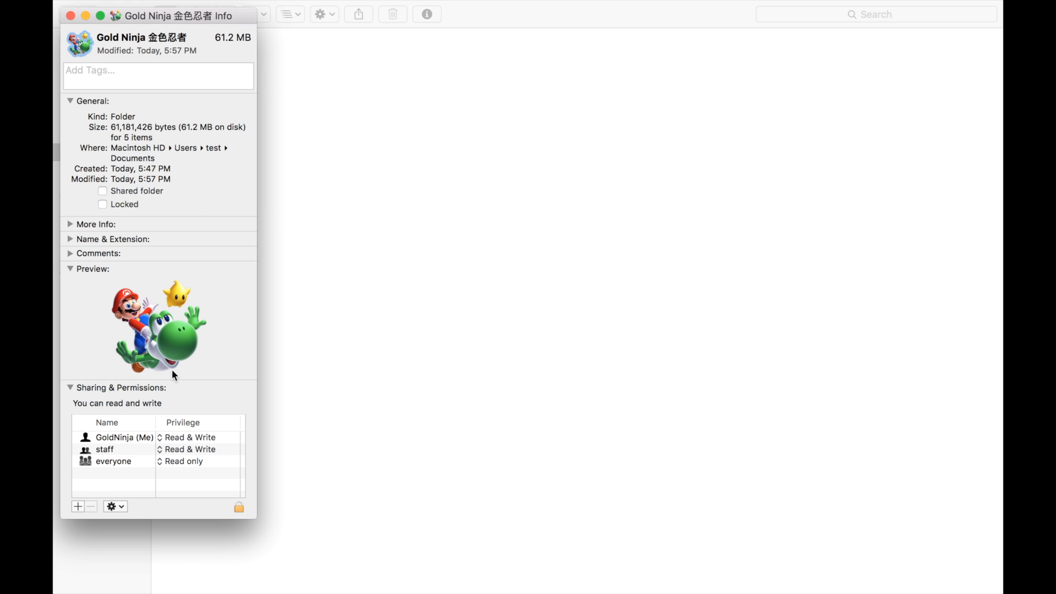
{"action": "mouse_move", "coordinate": [144, 251]}
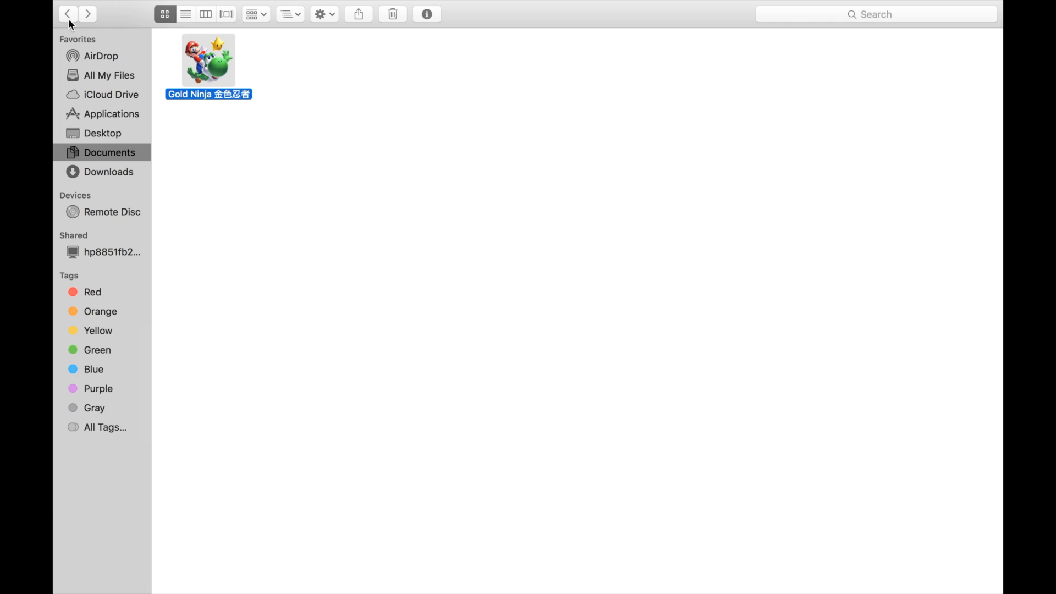
{"action": "left_click", "coordinate": [337, 154]}
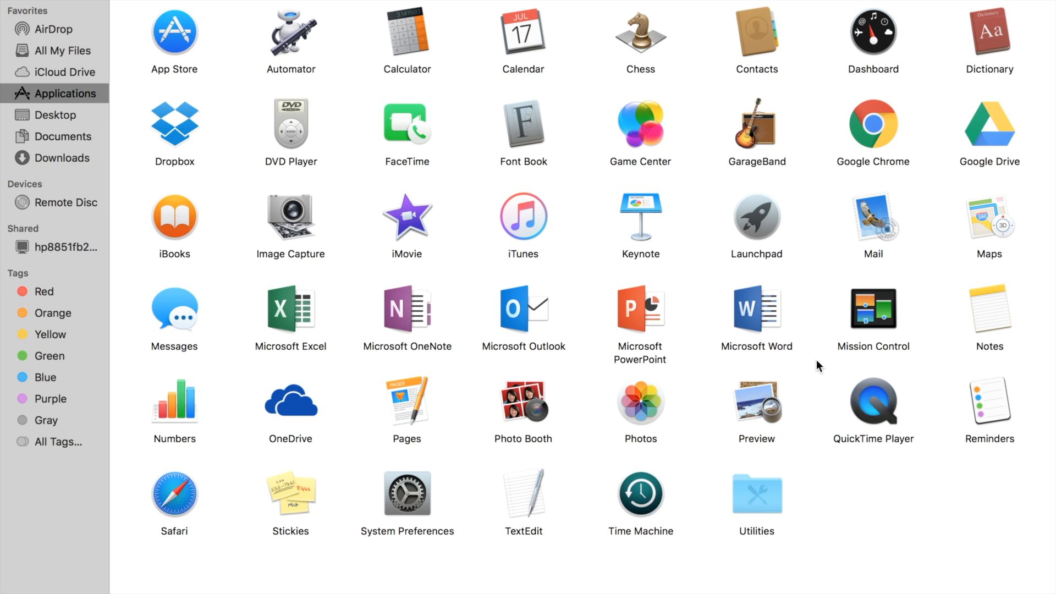
- Select Microsoft Word in Applications and bring up its shortcut menu
{"action": "left_click", "coordinate": [757, 311]}
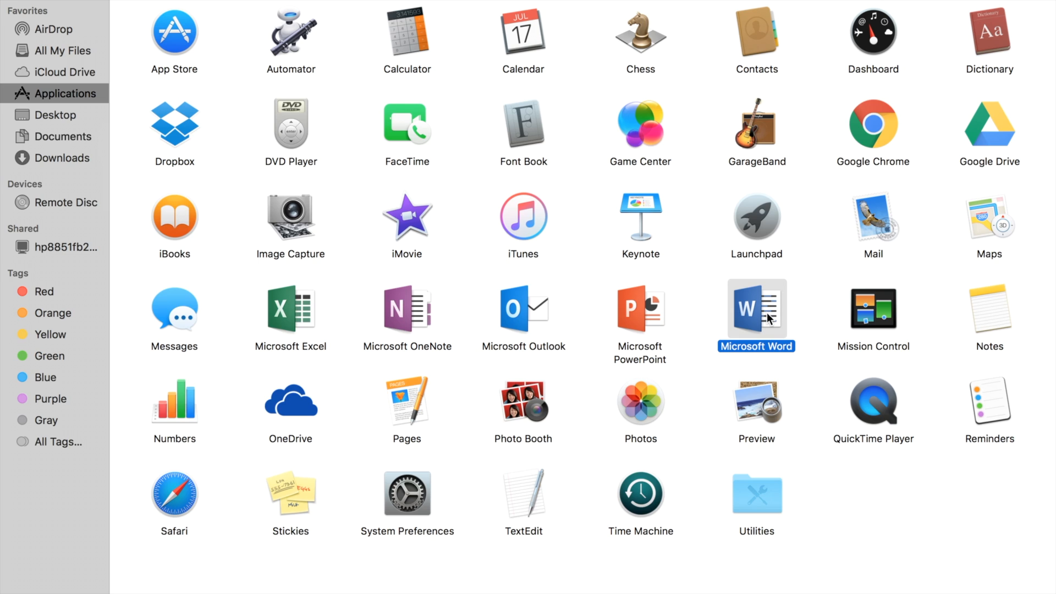
{"action": "right_click", "coordinate": [756, 316]}
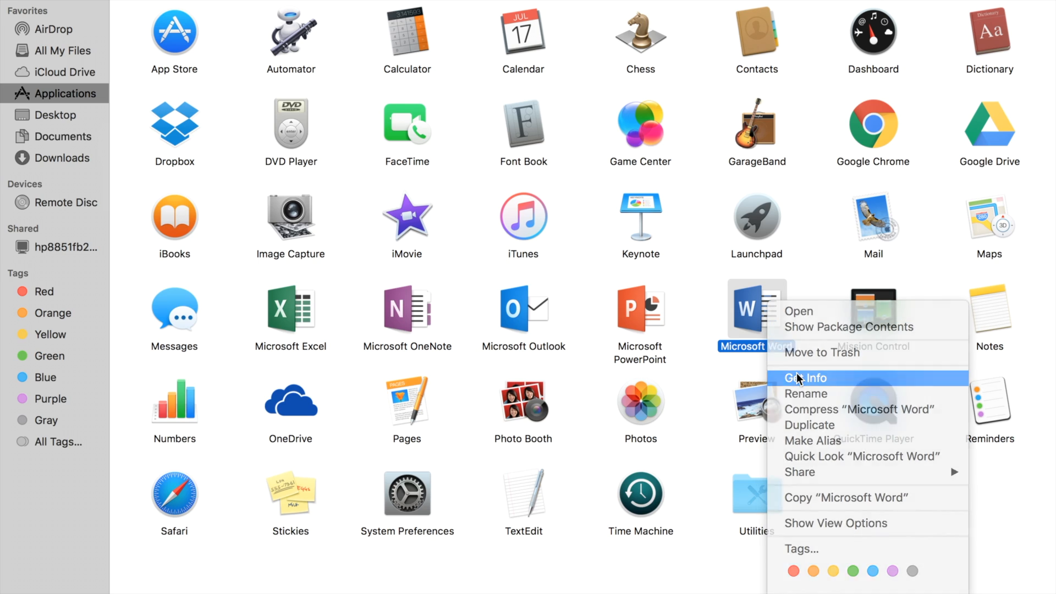
- Paste the Pages artwork as Microsoft Word's icon in Get Info and authorize with the account password
{"action": "left_click", "coordinate": [812, 378]}
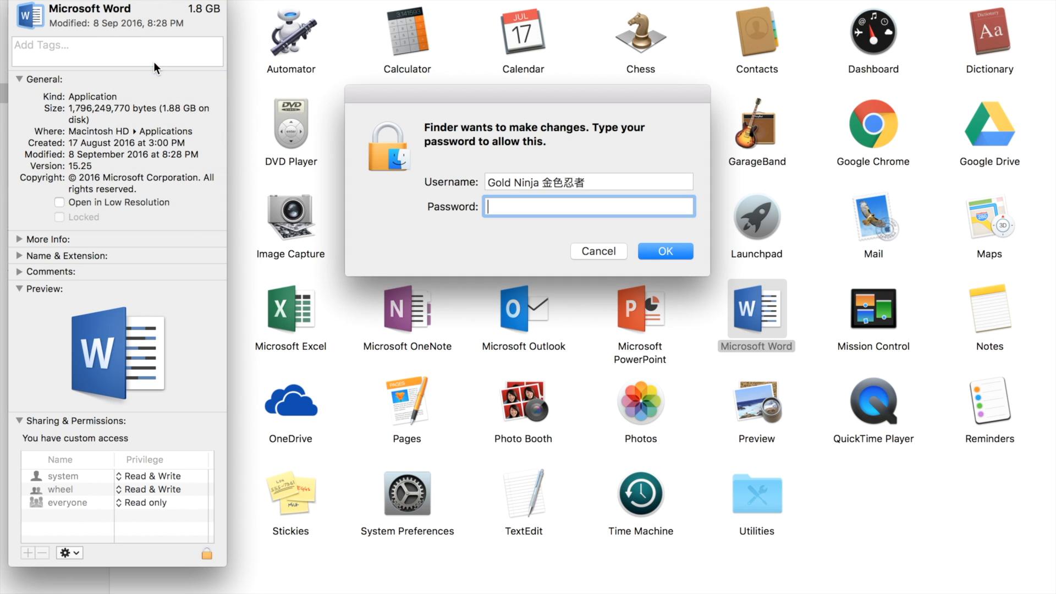
{"action": "type", "text": "••"}
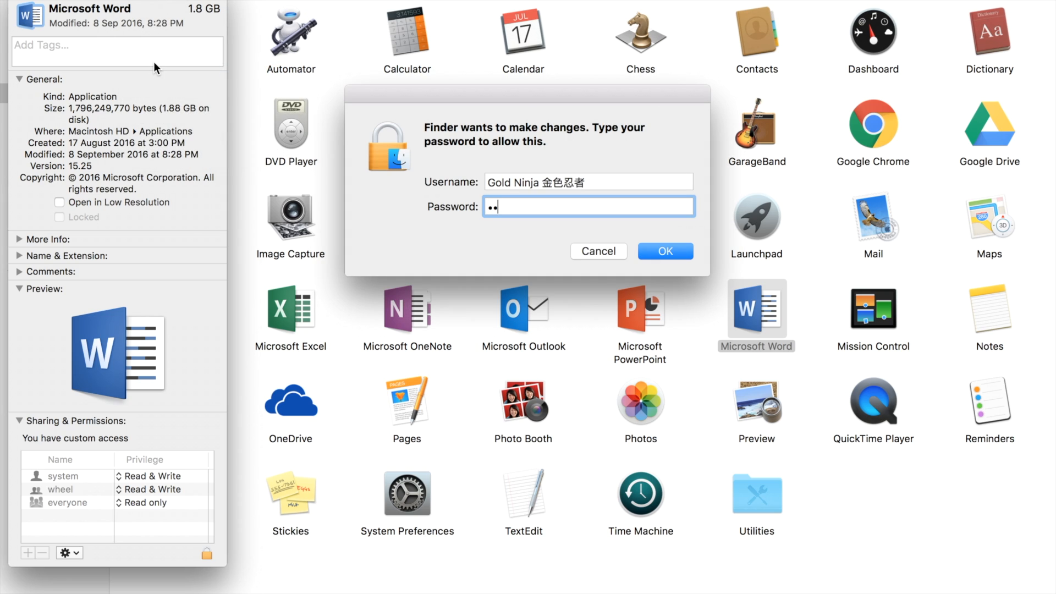
{"action": "left_click", "coordinate": [665, 251]}
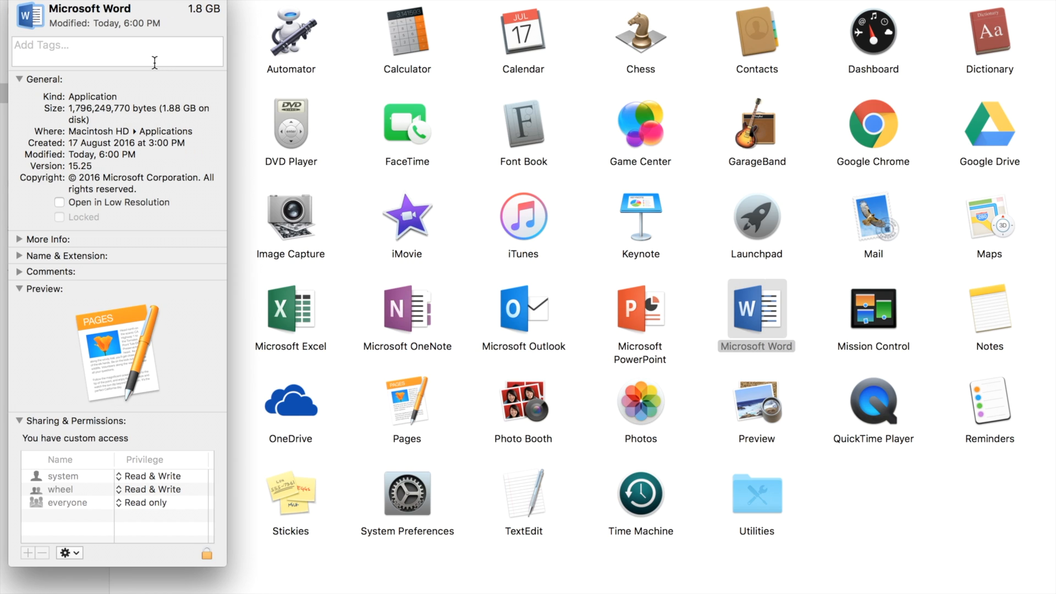